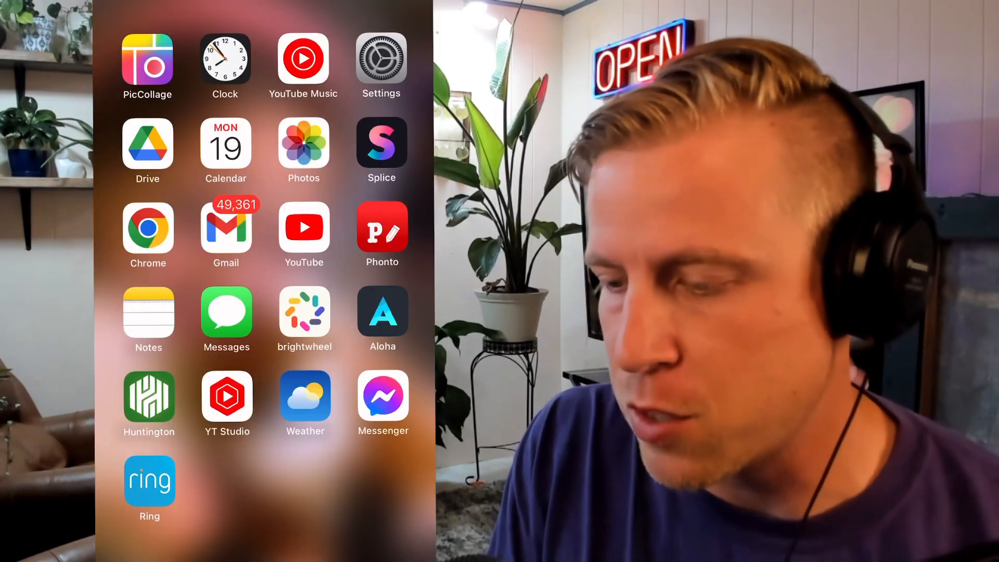
# - Launch Splice from the Home Screen and dismiss the What's new notes
pyautogui.click(381, 146)
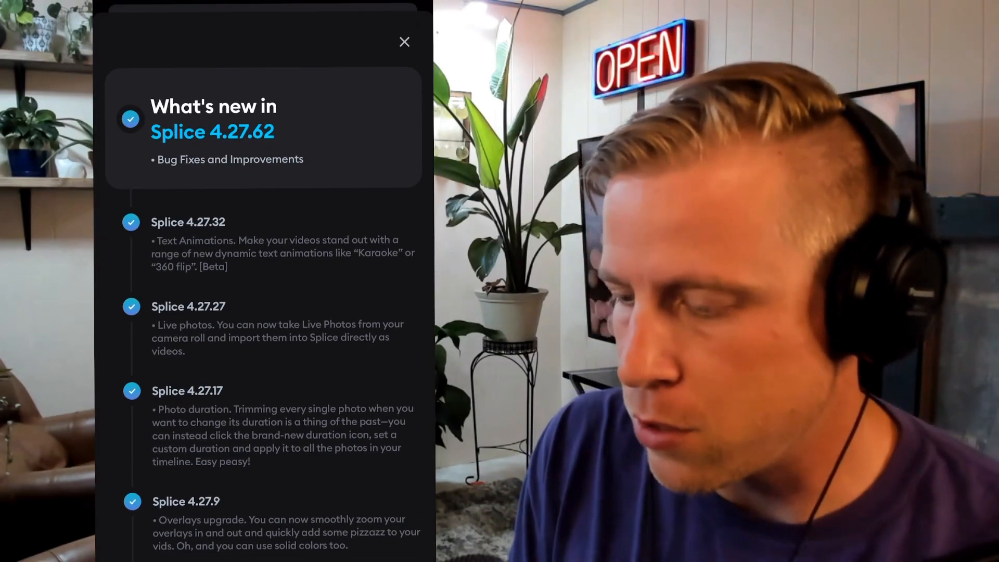
pyautogui.click(404, 42)
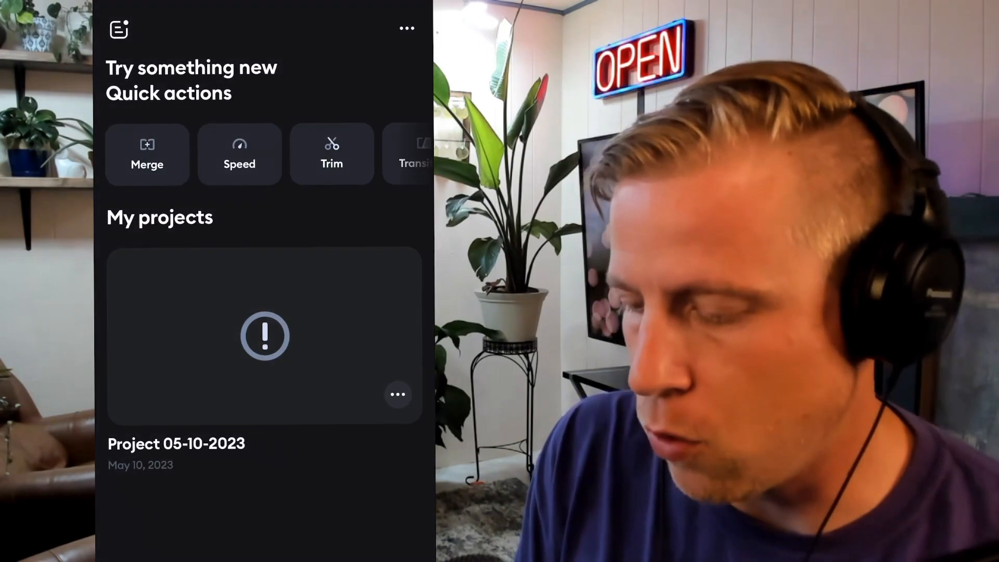
# - Delete the broken old project and start a new one with clips chosen from Recents
pyautogui.click(397, 395)
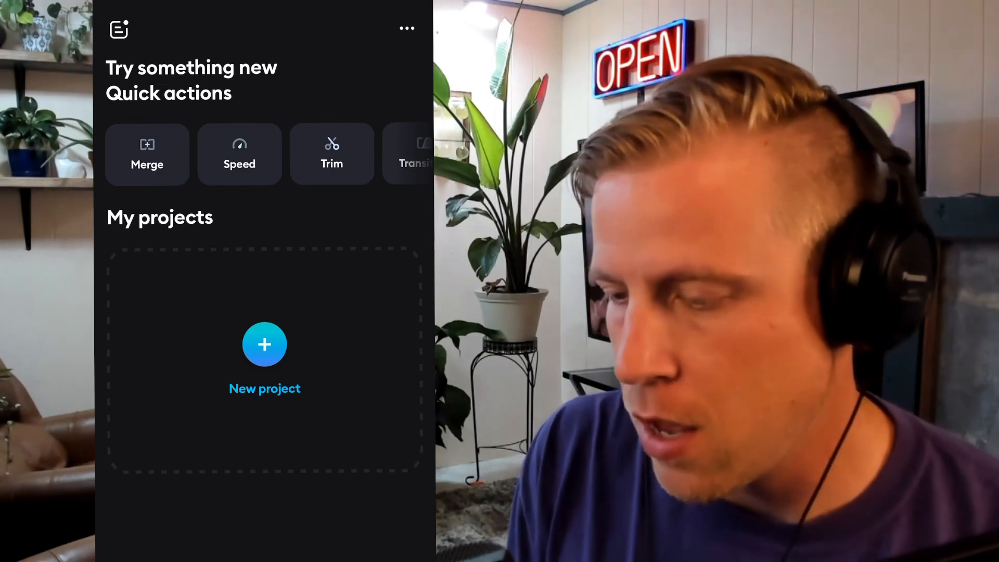
pyautogui.click(264, 344)
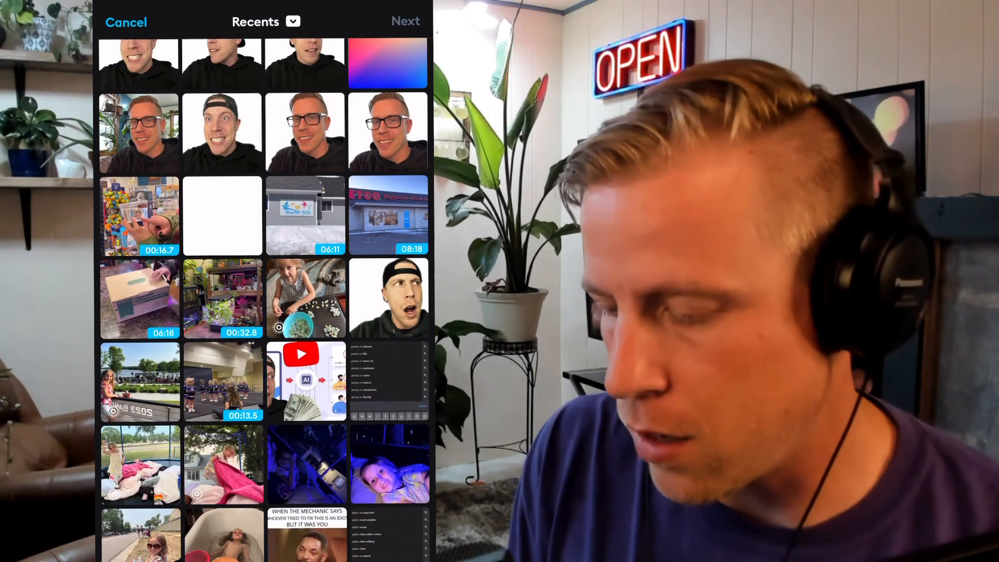
pyautogui.scroll(-3)
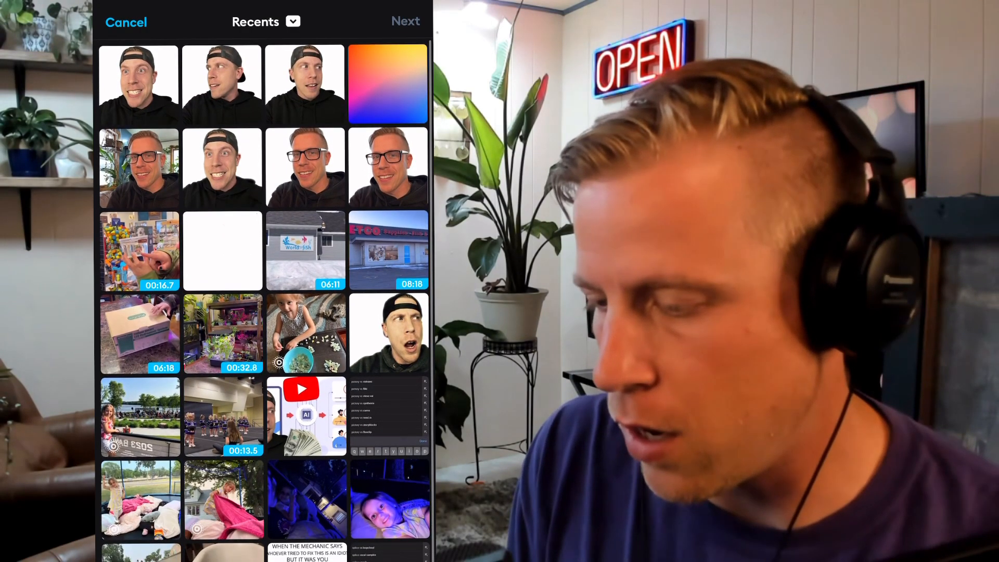
pyautogui.click(405, 21)
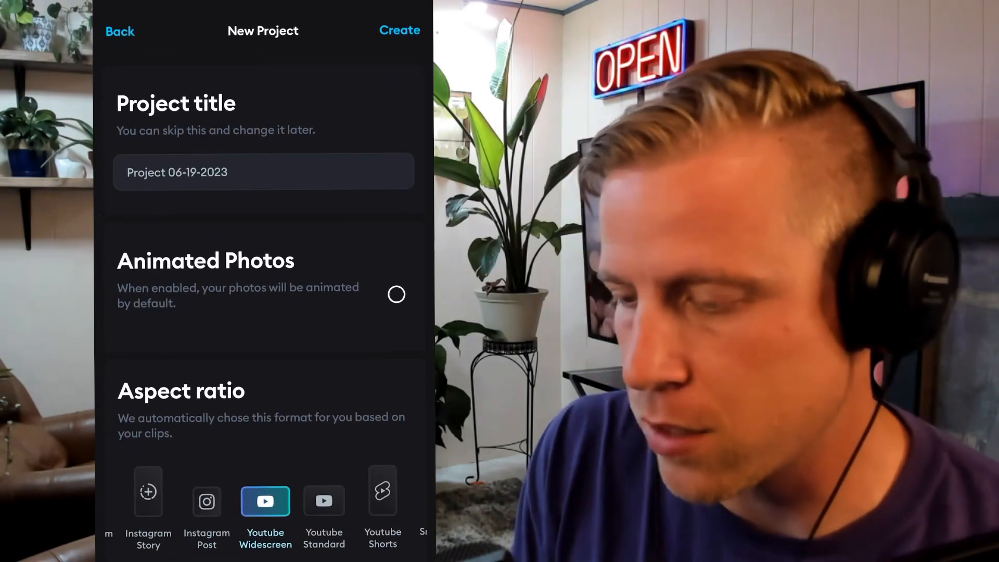
# - Create Project 06-19-2023 with the pet store clips and return to My projects
pyautogui.click(400, 30)
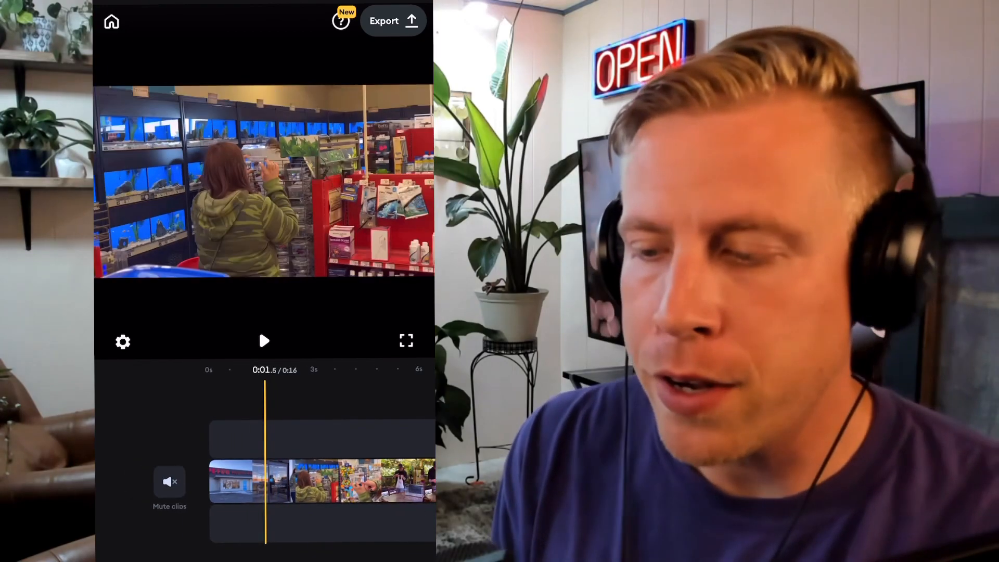
pyautogui.click(111, 20)
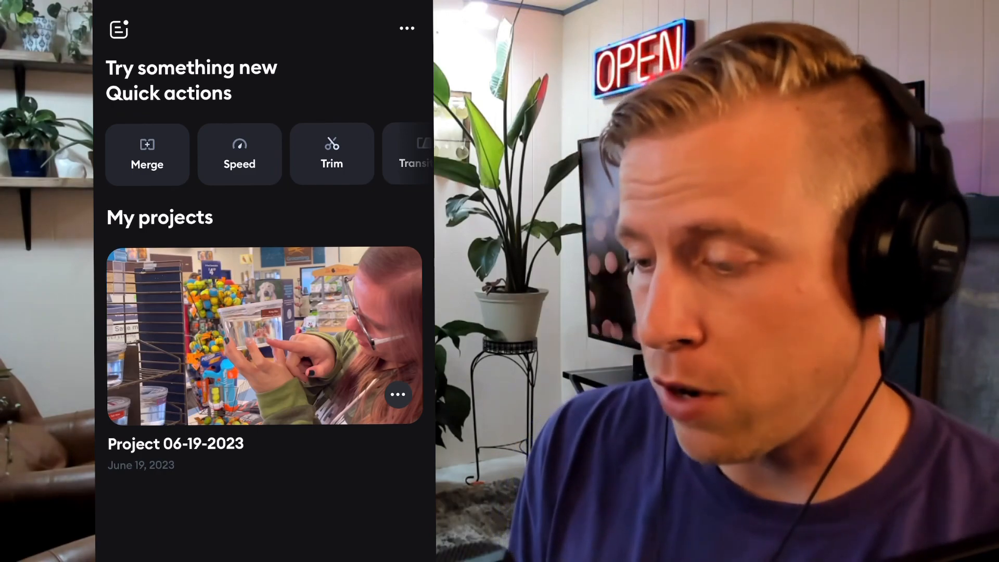
# - Reopen Project 06-19-2023 and start its export at Ultra 4K, MOV, 30 fps
pyautogui.click(263, 336)
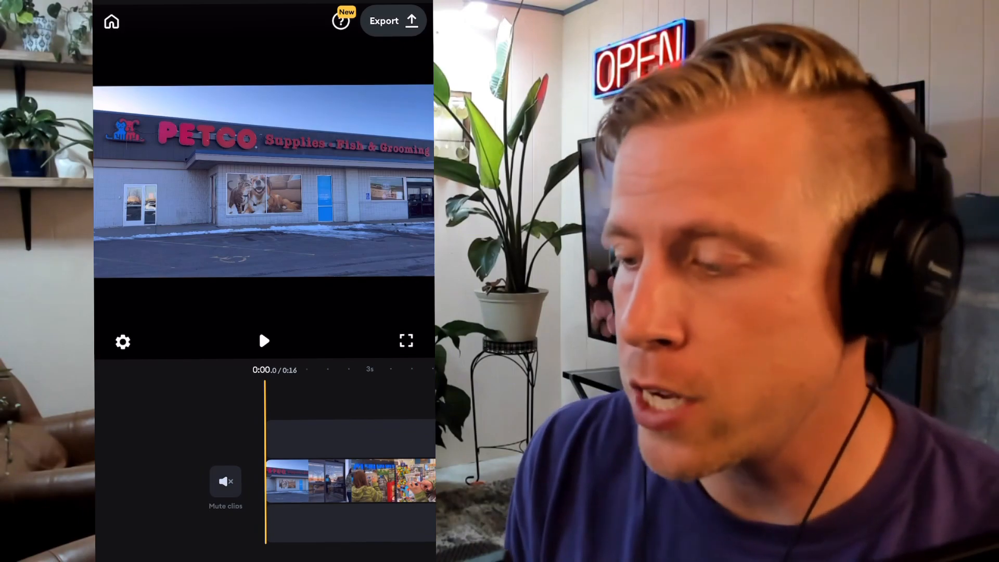
pyautogui.click(384, 20)
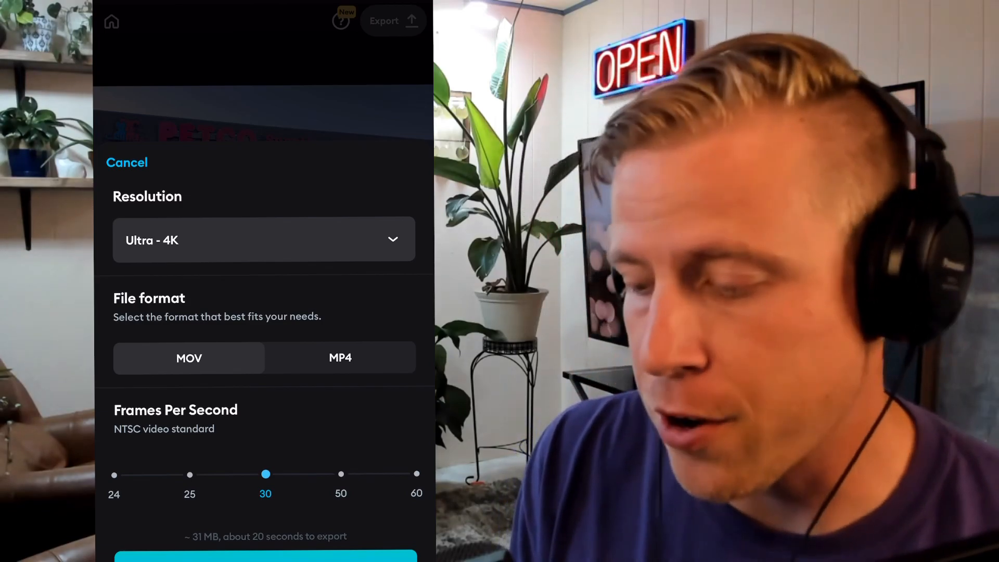
pyautogui.click(265, 556)
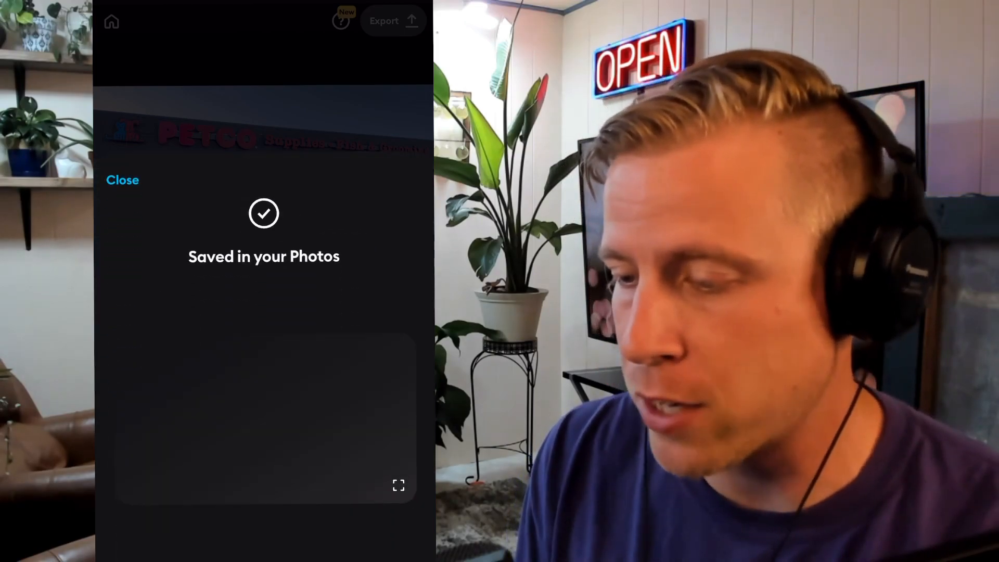
# - Close the Saved in your Photos notice and return to My projects
pyautogui.click(123, 180)
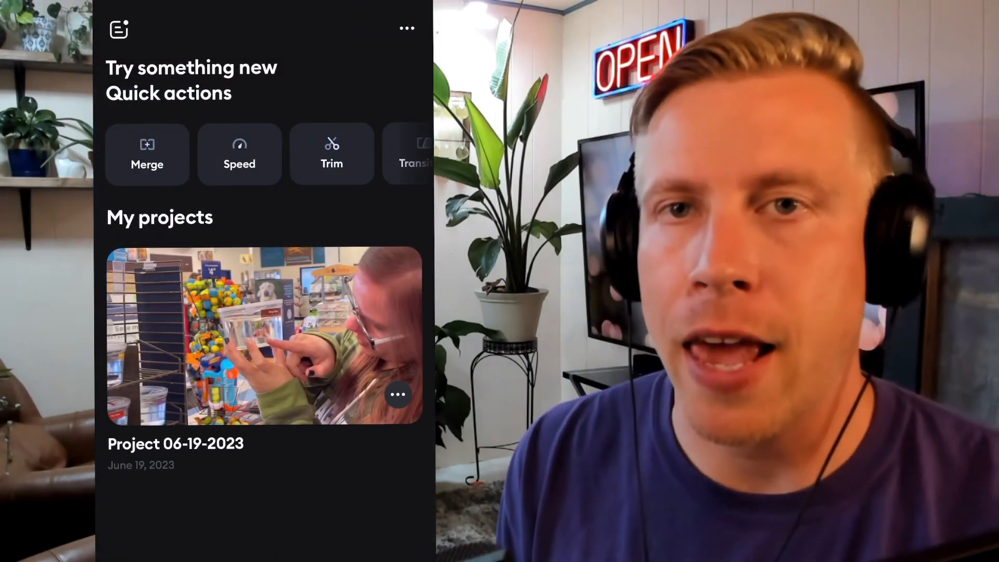